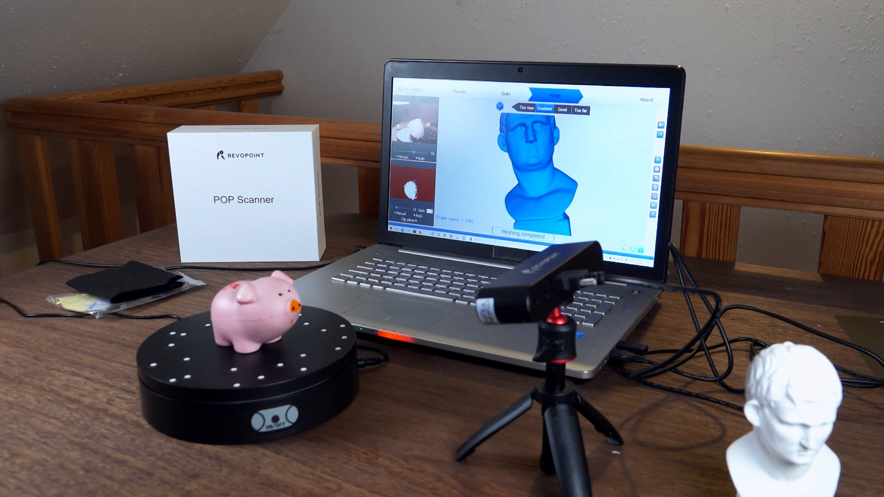
- Rotate the finished blue piggy mesh to view its body and snout from another side
{"action": "left_click", "coordinate": [497, 95]}
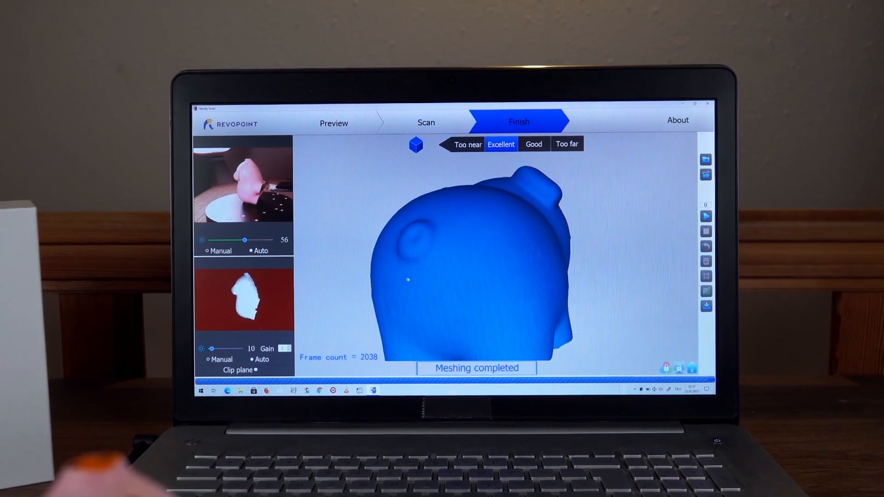
{"action": "left_click_drag", "start_coordinate": [479, 253], "coordinate": [439, 243]}
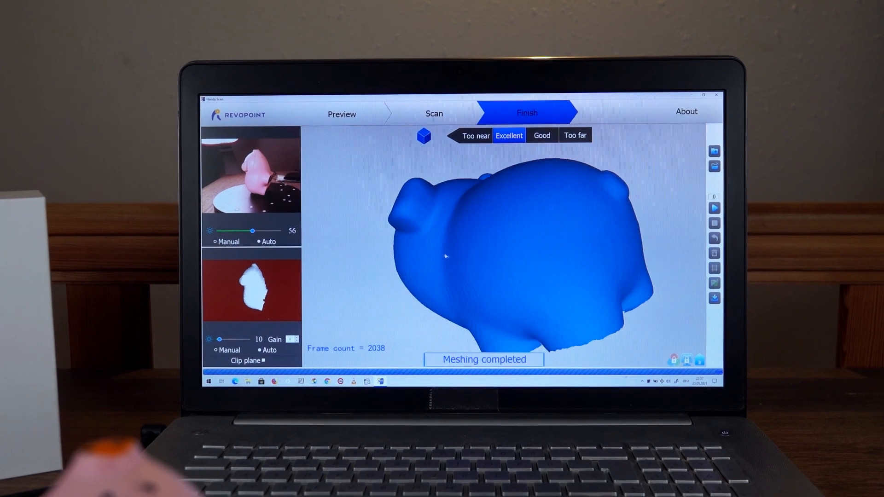